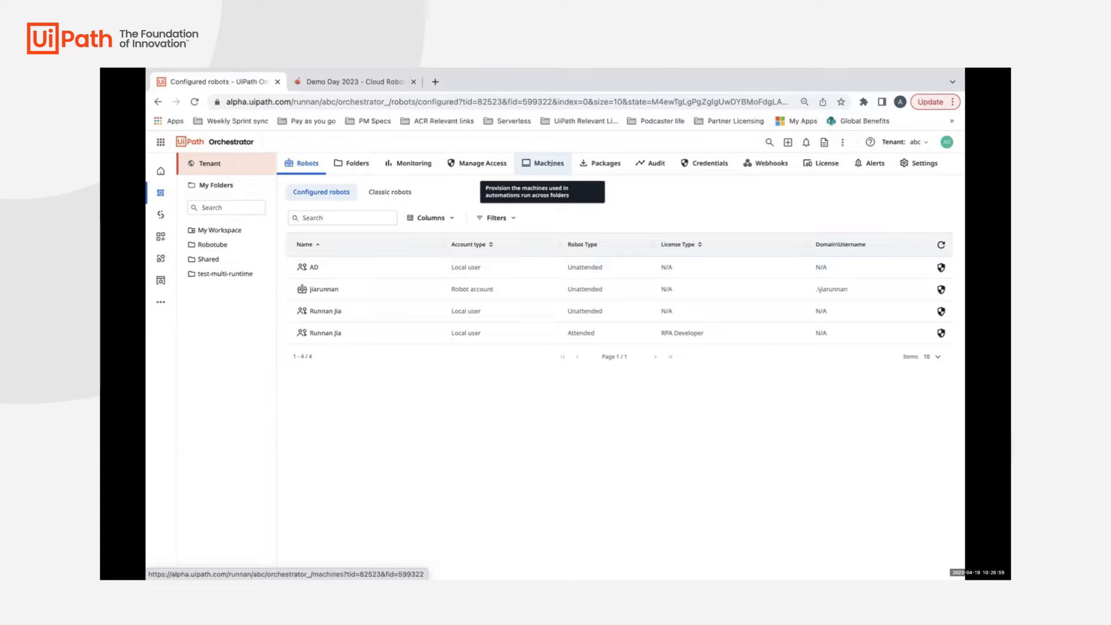
- Begin a new Cloud Robot VM pool named 'multiple runtime' and continue to VM and runtime details
{"action": "left_click", "coordinate": [548, 163]}
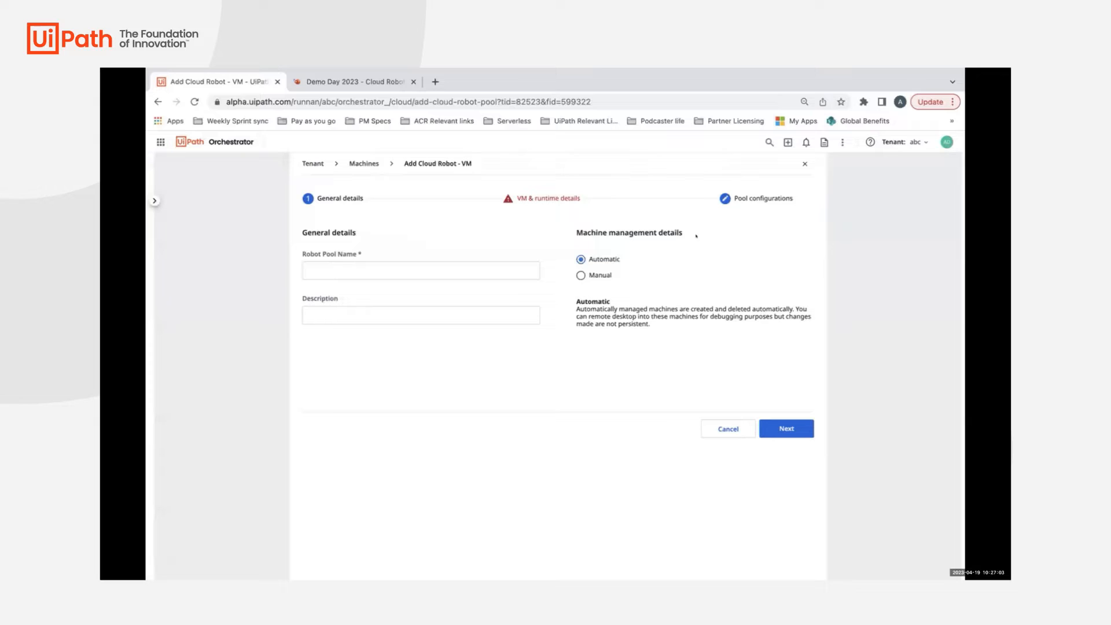
{"action": "left_click", "coordinate": [419, 269]}
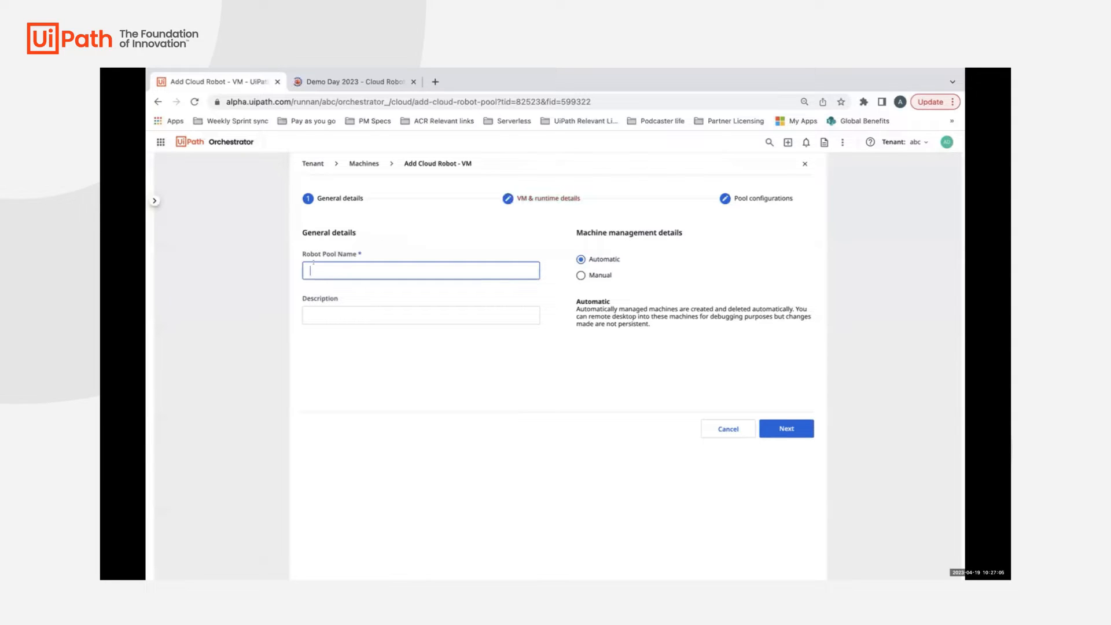
{"action": "type", "text": "multiple runtime"}
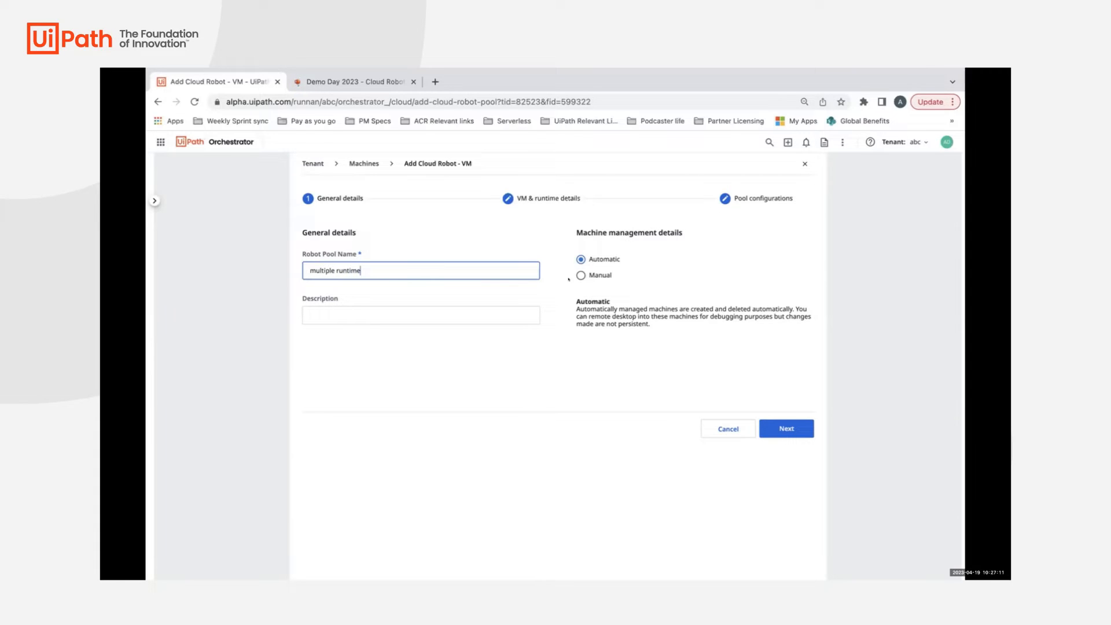
{"action": "left_click", "coordinate": [784, 428]}
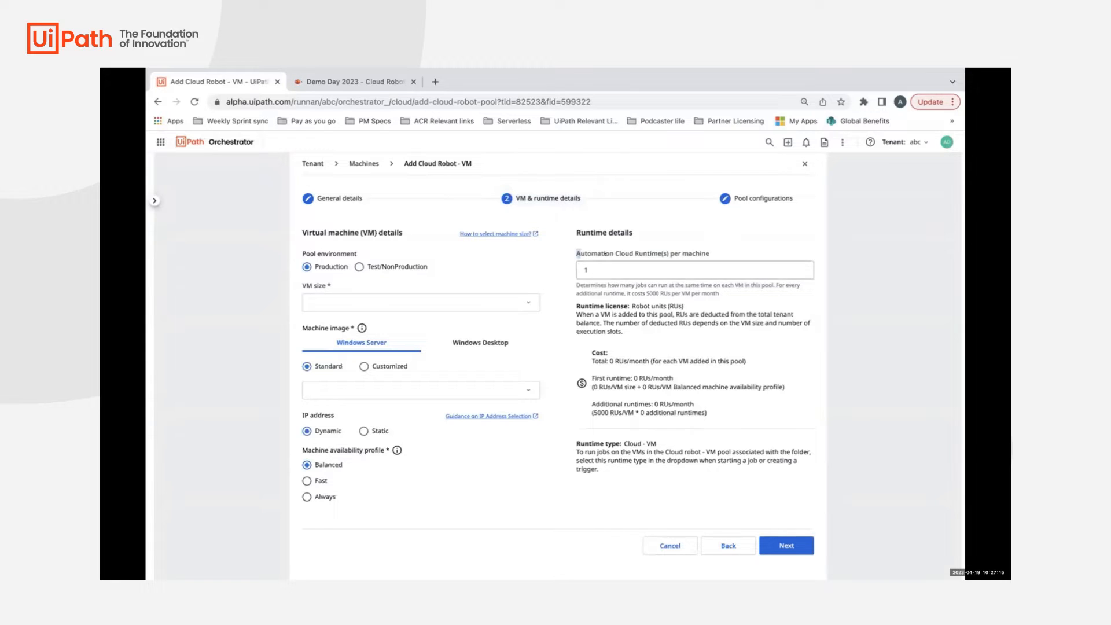
- Set Automation Cloud Runtimes per machine to 5, giving an estimated 20000 RUs/month
{"action": "left_click", "coordinate": [694, 270]}
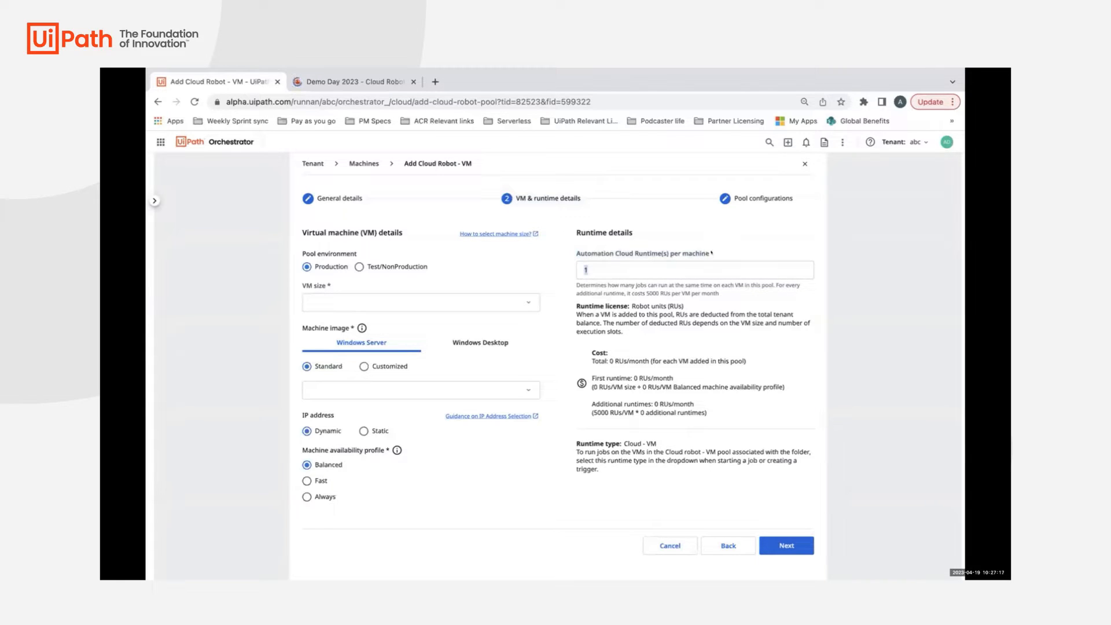
{"action": "left_click", "coordinate": [694, 269]}
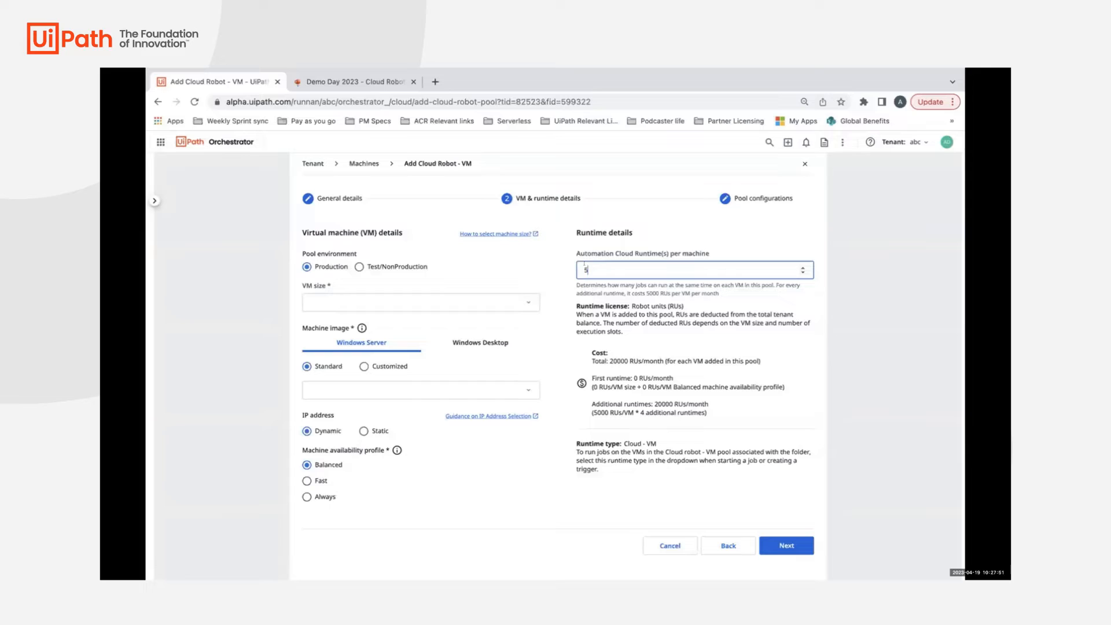
{"action": "type", "text": "5"}
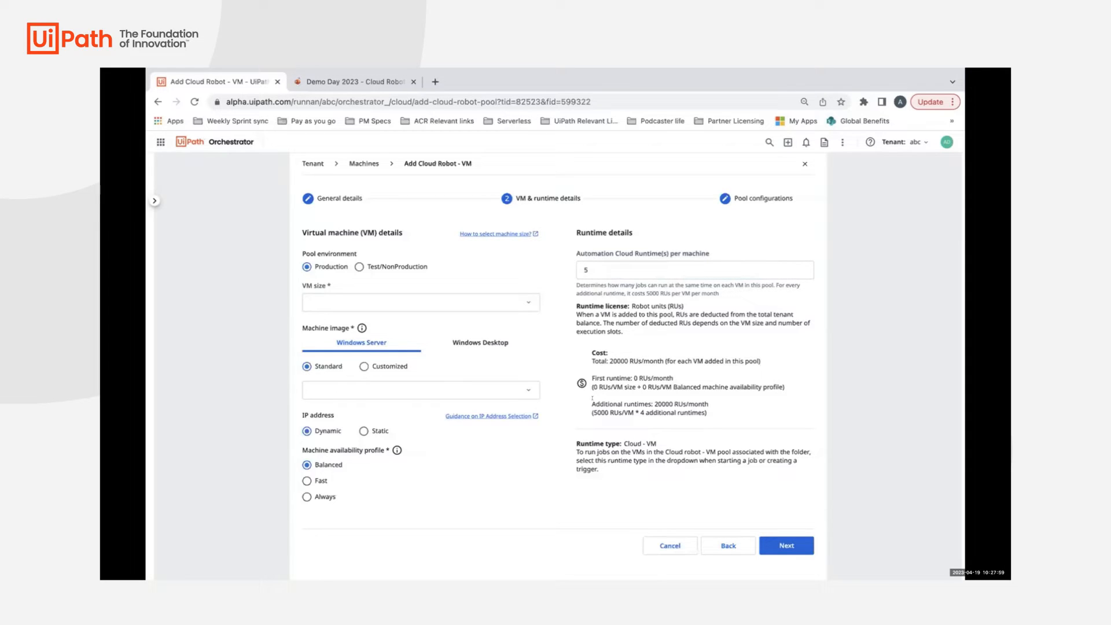
{"action": "left_click_drag", "start_coordinate": [592, 403], "coordinate": [708, 412]}
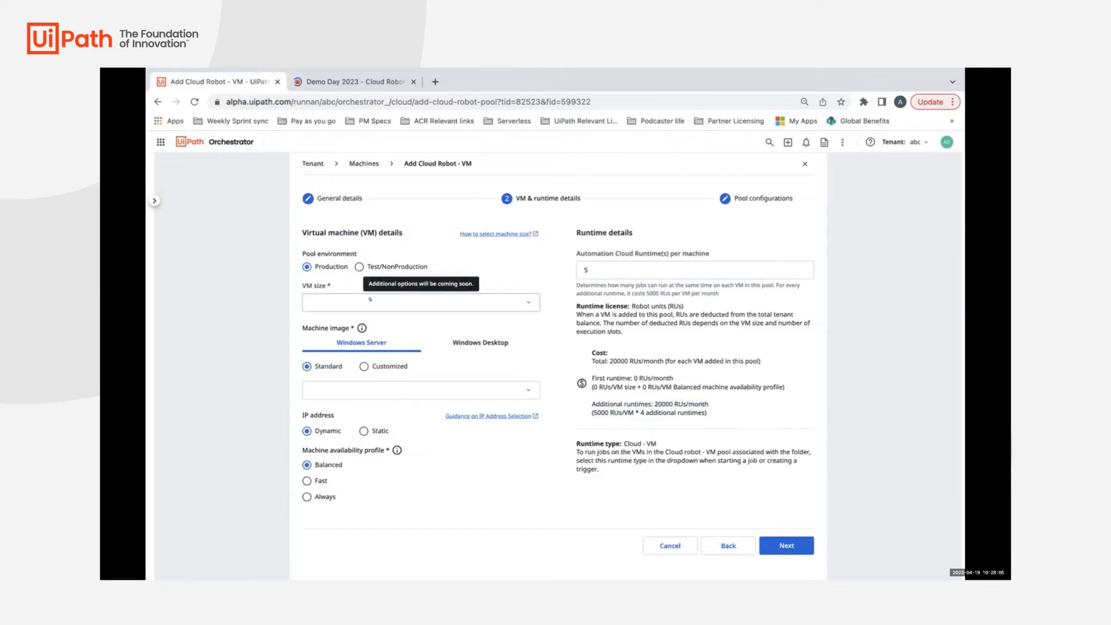
- Choose the Medium VM size (8 CPUs, 64 GB), then make the pool Test/NonProduction
{"action": "left_click", "coordinate": [420, 302]}
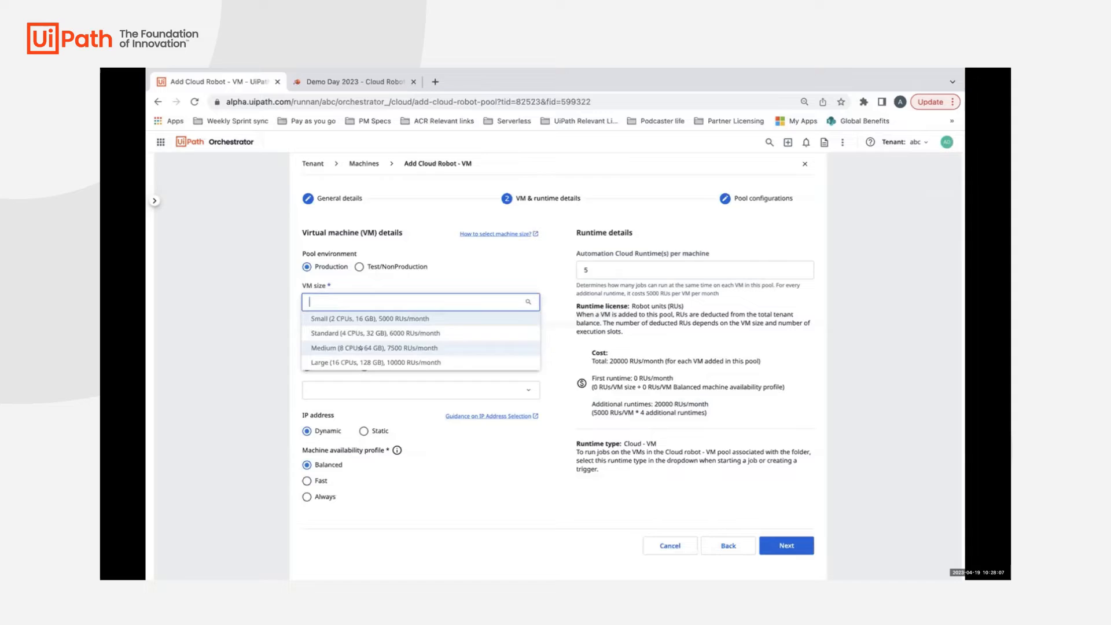
{"action": "left_click", "coordinate": [371, 347]}
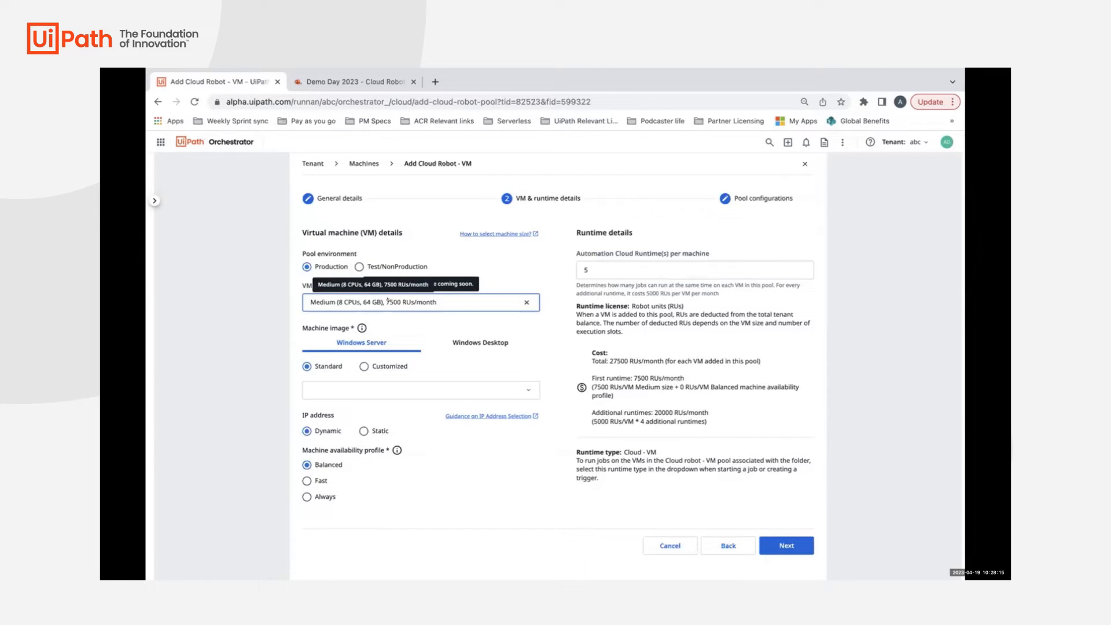
{"action": "mouse_move", "coordinate": [584, 418]}
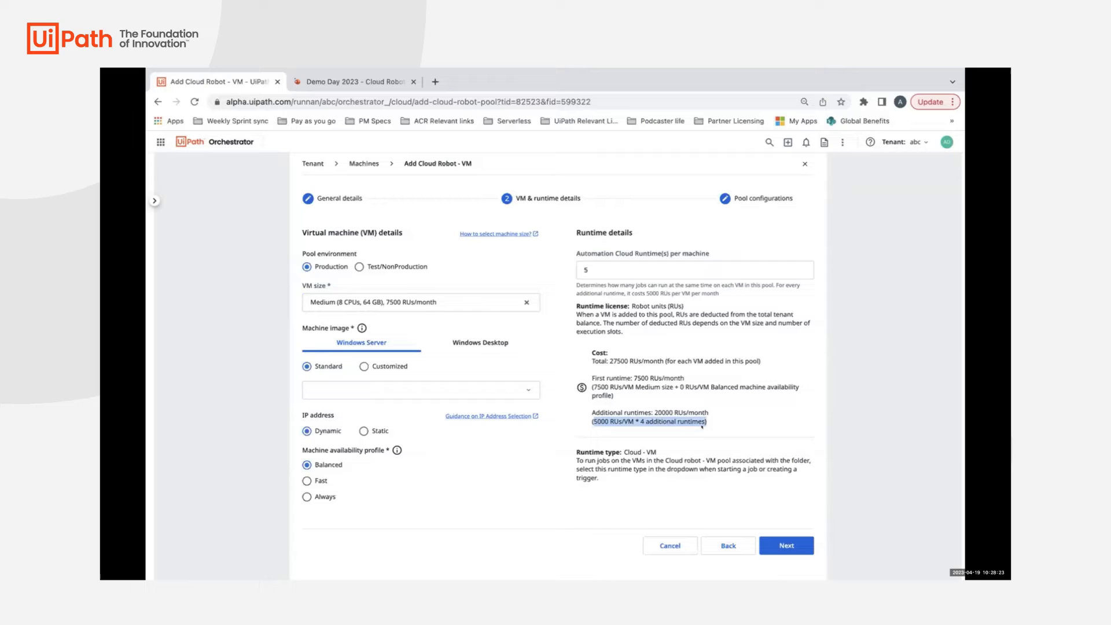
{"action": "left_click", "coordinate": [359, 266]}
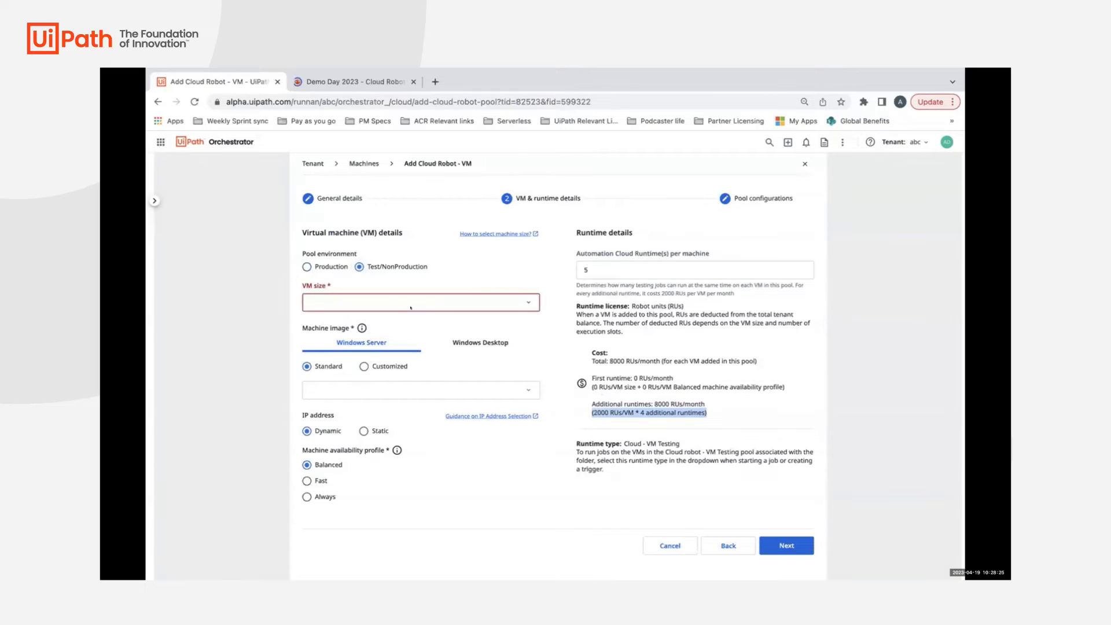
- Choose the Large VM size (16 CPUs, 128 GB) for the test pool, then close the wizard
{"action": "left_click", "coordinate": [419, 302]}
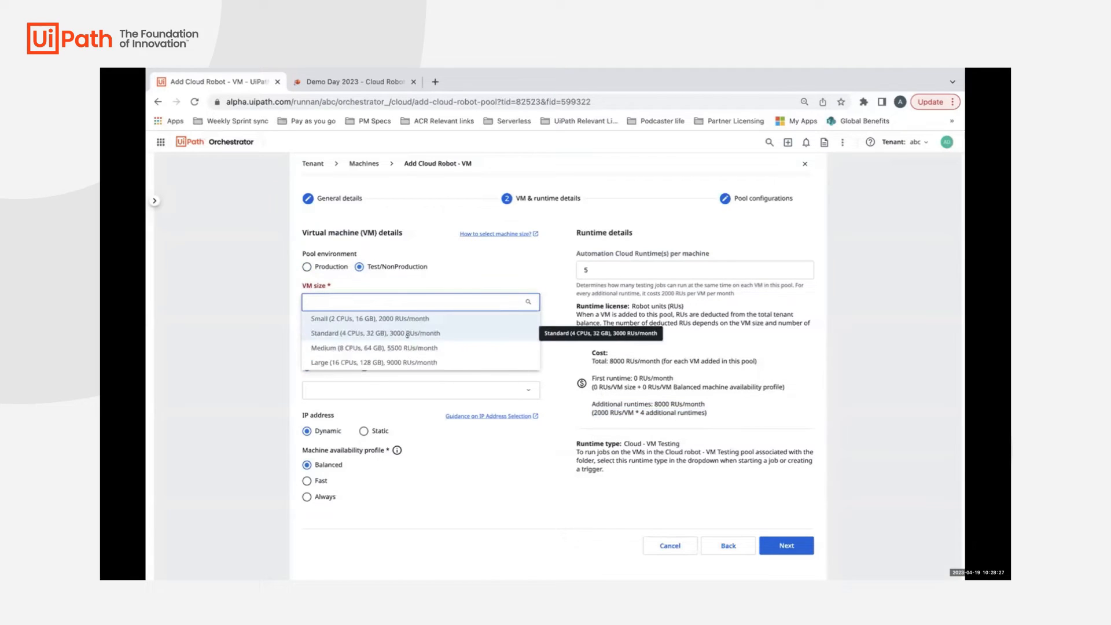
{"action": "left_click", "coordinate": [389, 363]}
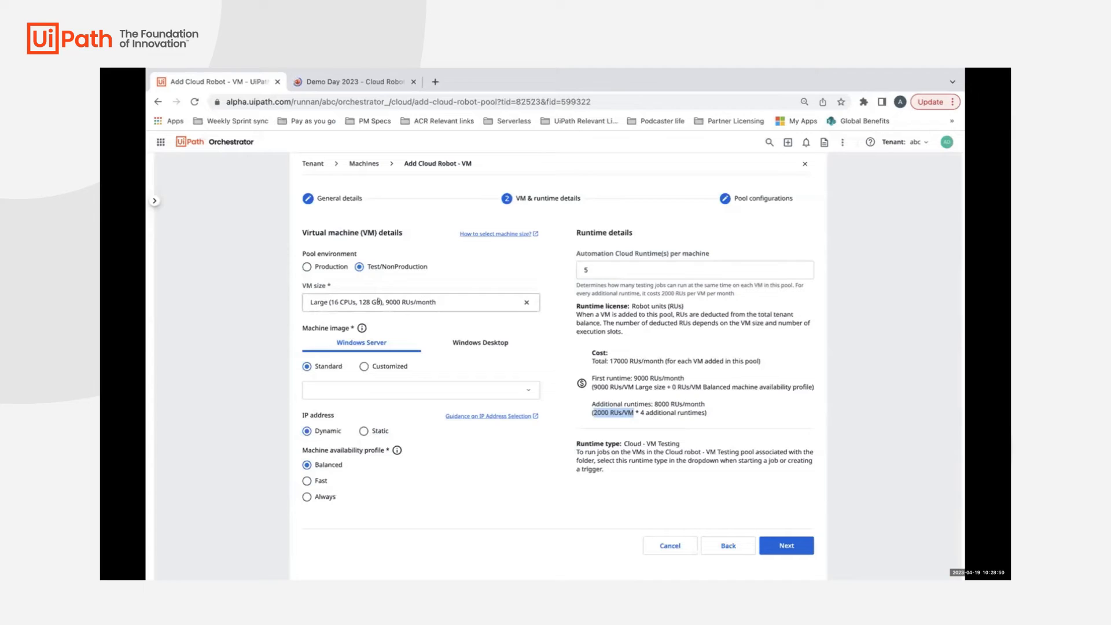
{"action": "left_click", "coordinate": [695, 270]}
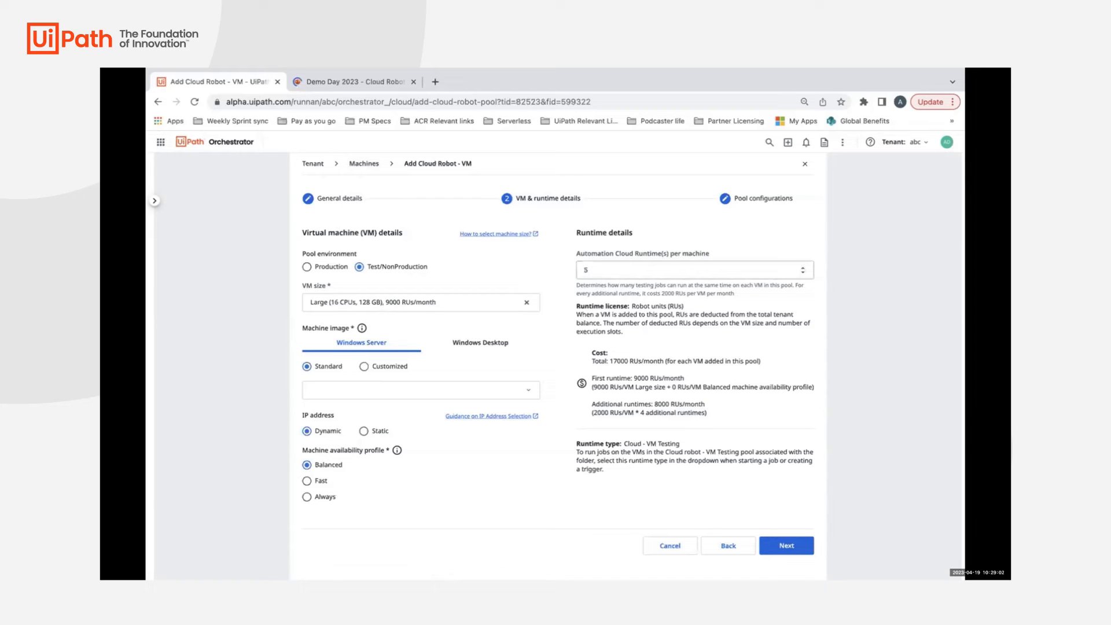
{"action": "mouse_move", "coordinate": [363, 163]}
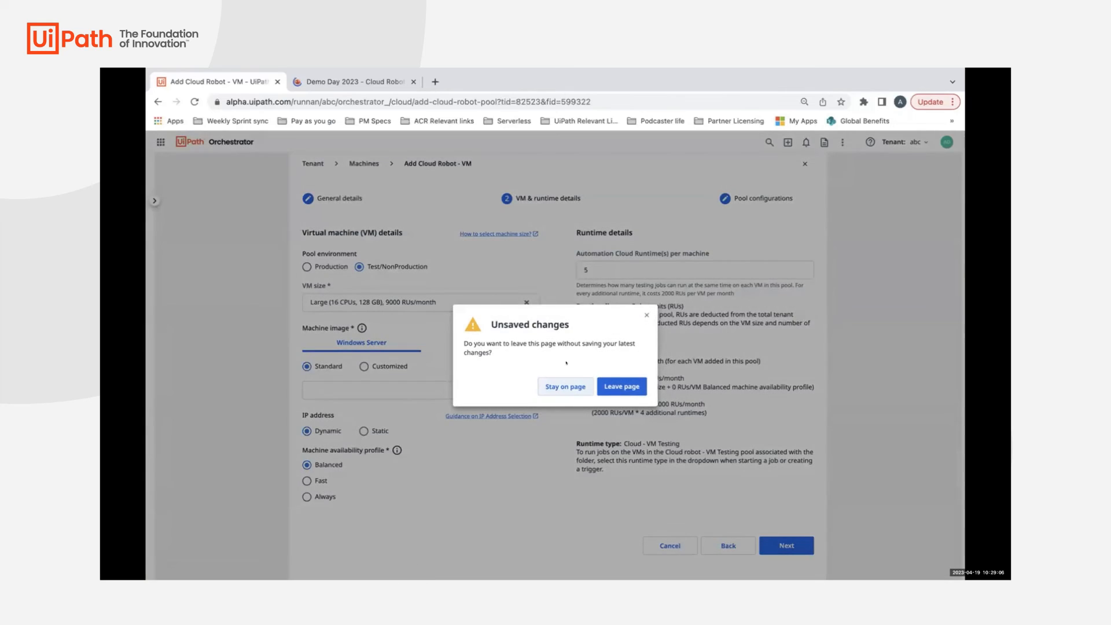
- Leave the form unsaved, review the multi-runtimes pool's virtual machines, then return to the tenant home
{"action": "left_click", "coordinate": [621, 387]}
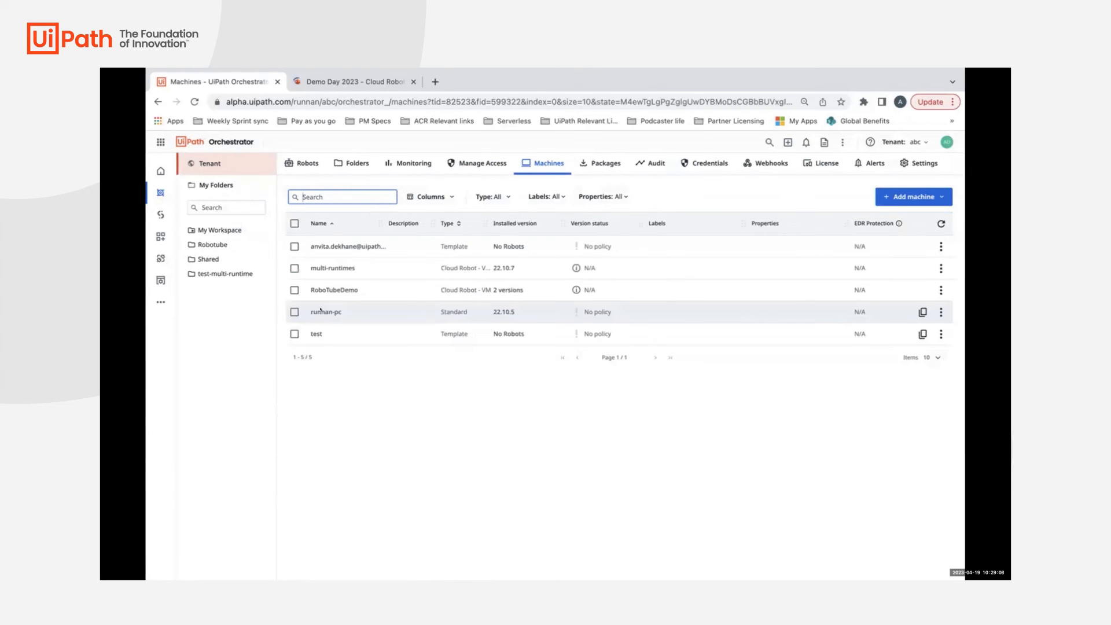
{"action": "left_click", "coordinate": [939, 267]}
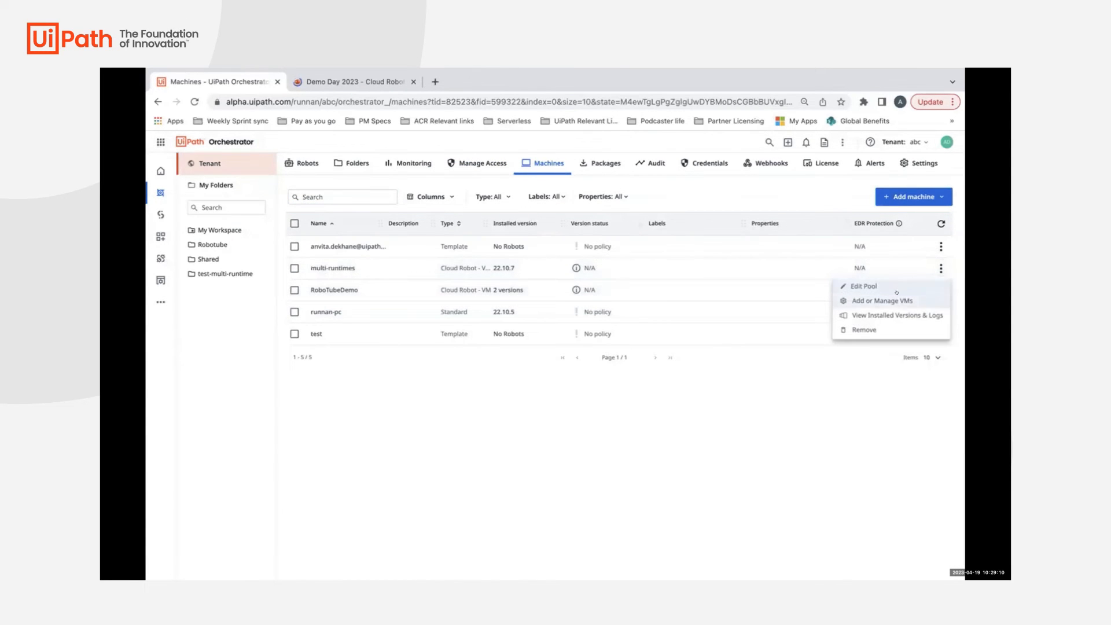
{"action": "left_click", "coordinate": [879, 300]}
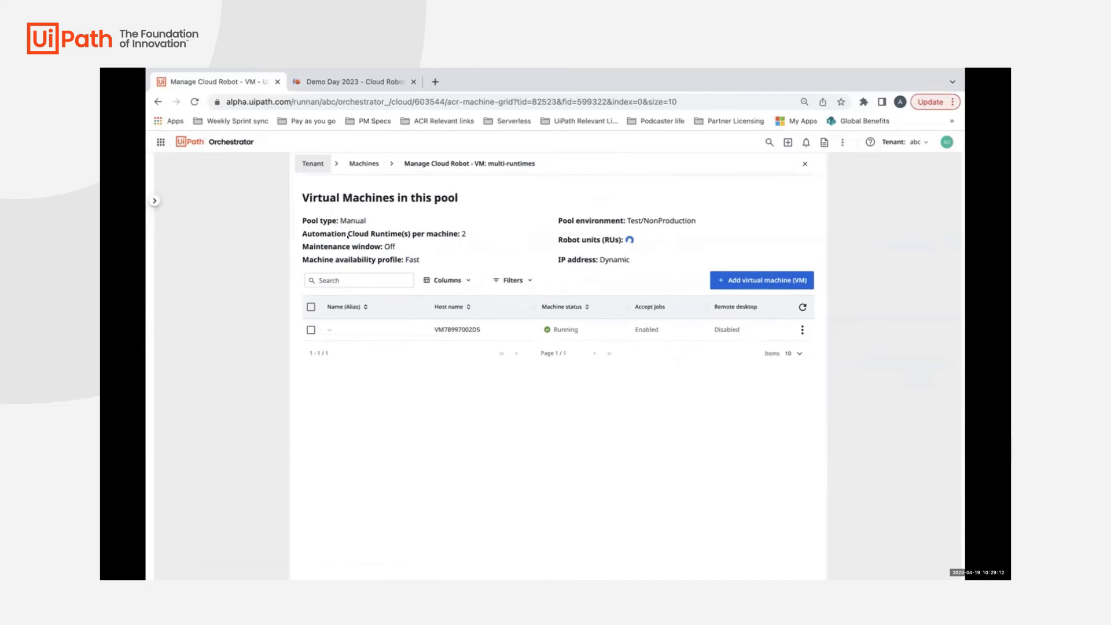
{"action": "left_click_drag", "start_coordinate": [414, 233], "coordinate": [465, 232]}
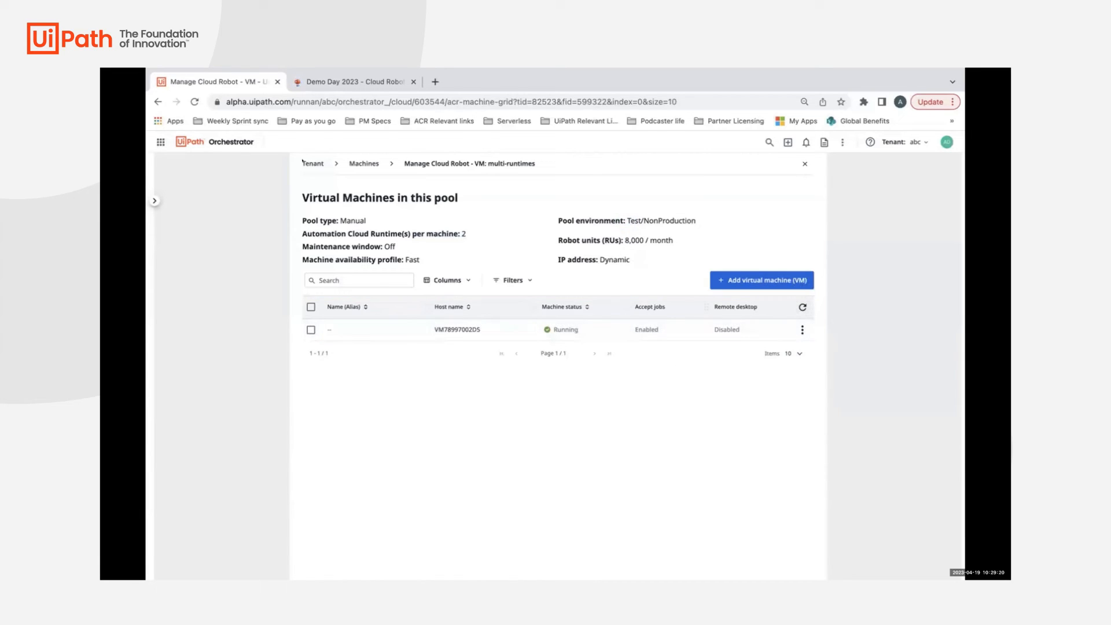
{"action": "left_click", "coordinate": [803, 163]}
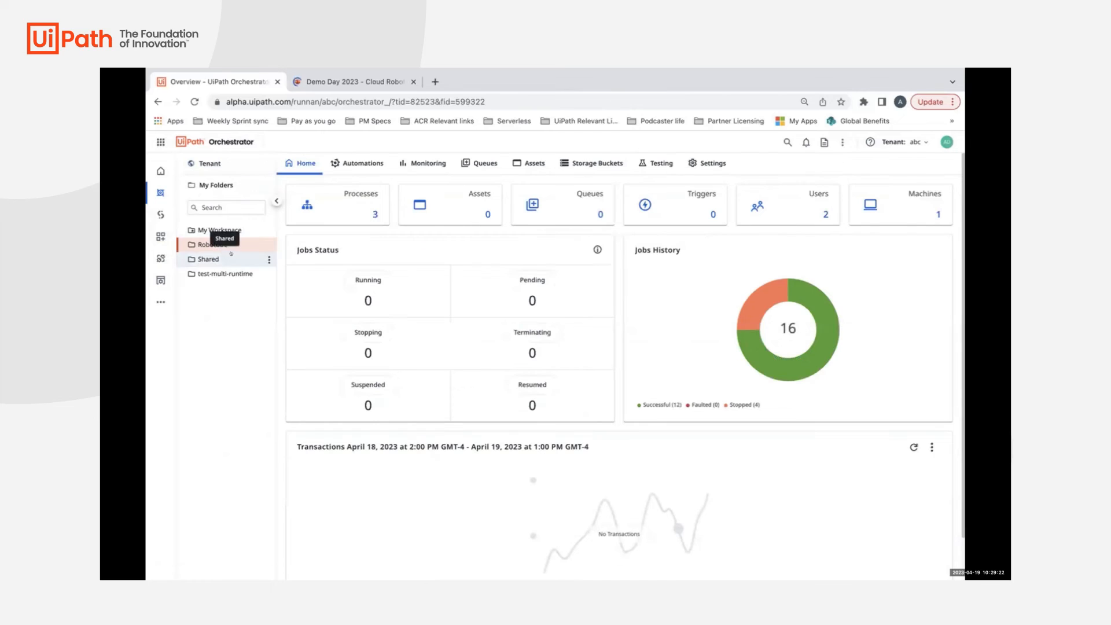
- In the test-multi-runtime folder's Processes list, start a job for BackgroundProcess_runnantest
{"action": "left_click", "coordinate": [223, 273]}
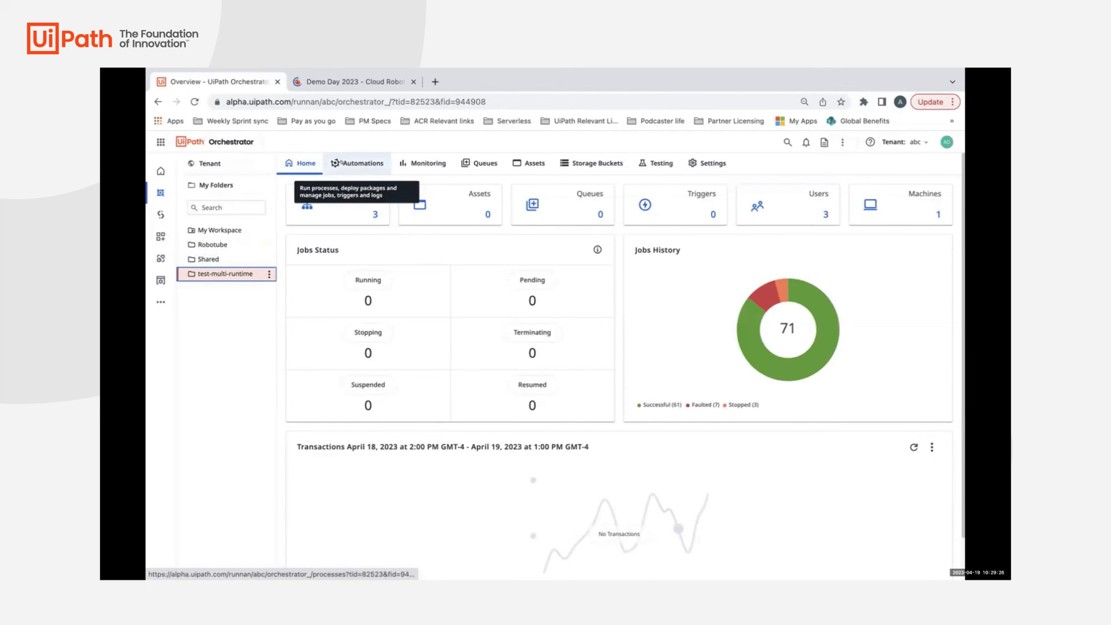
{"action": "left_click", "coordinate": [358, 163]}
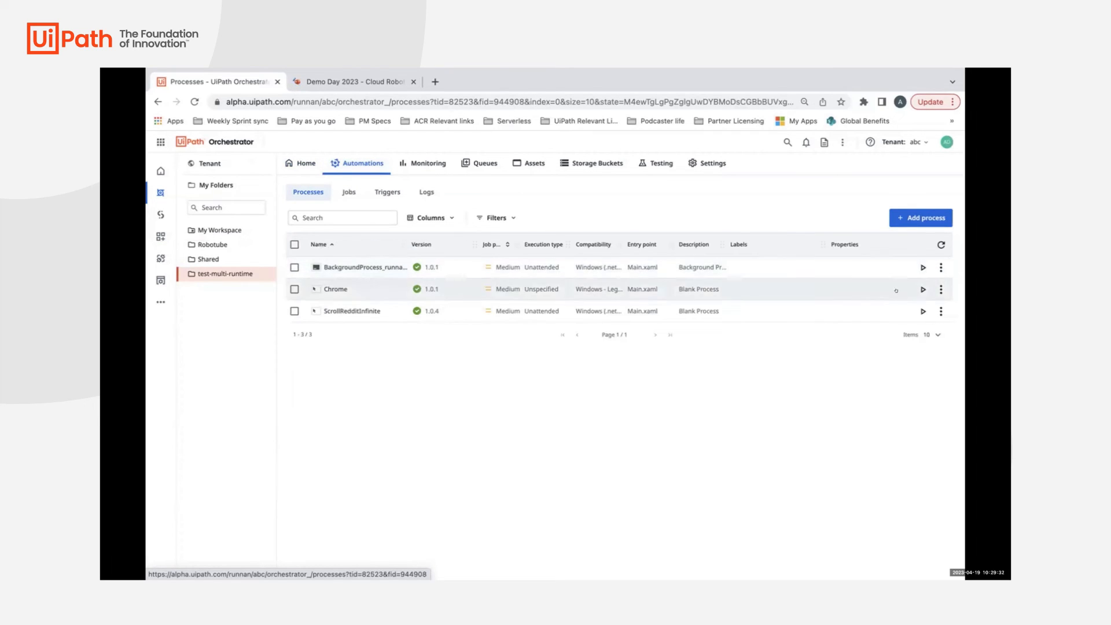
{"action": "left_click", "coordinate": [922, 268]}
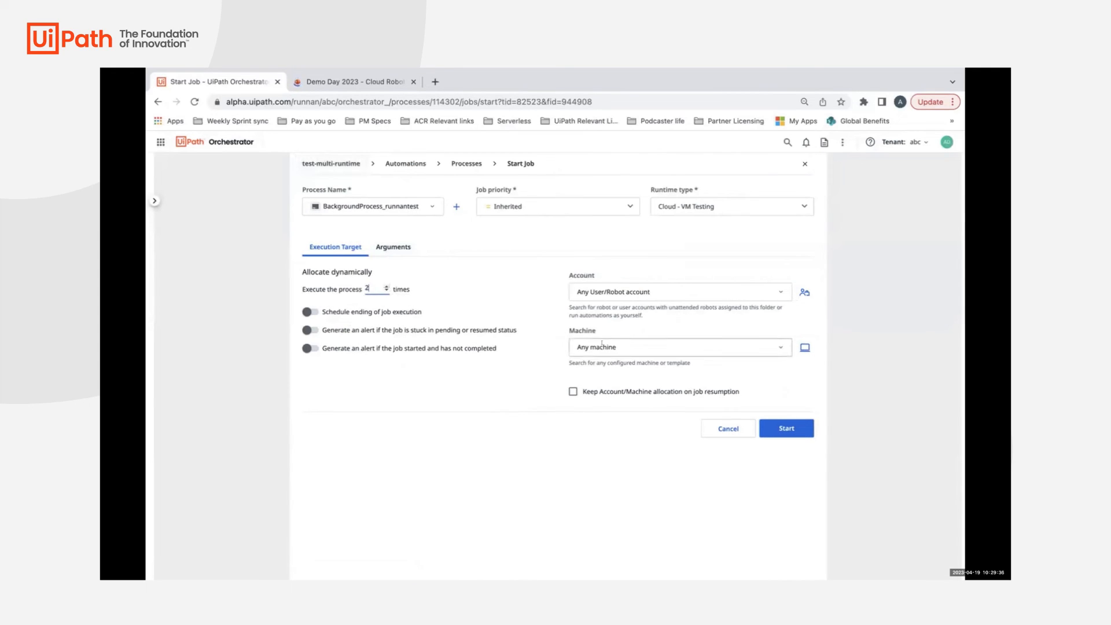
- Target the multi-runtimes machine and start the job
{"action": "left_click", "coordinate": [678, 347]}
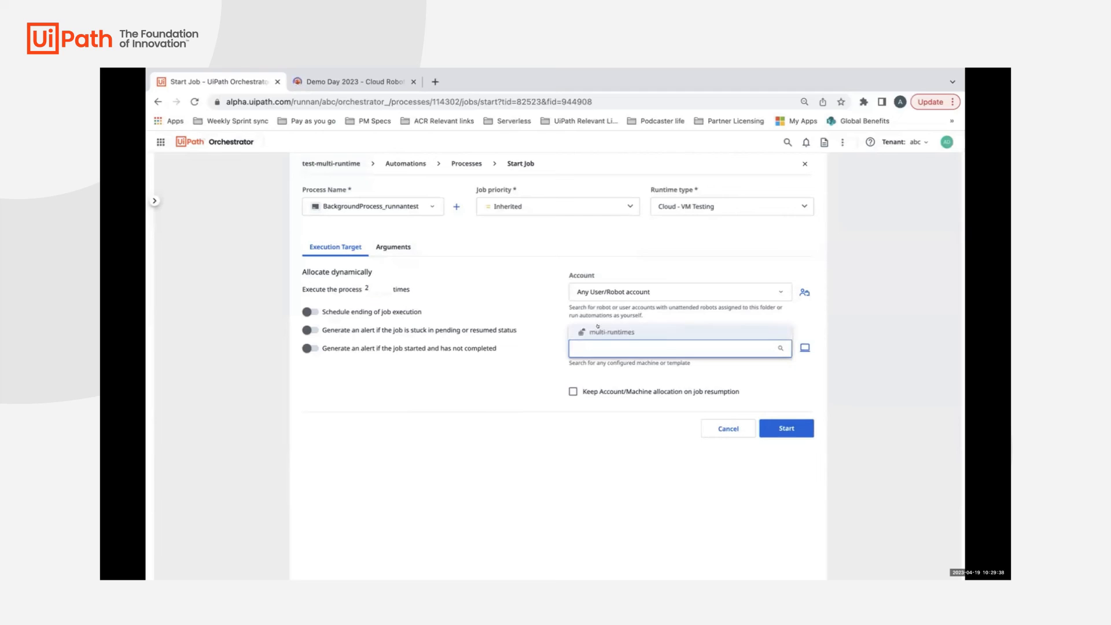
{"action": "left_click", "coordinate": [611, 332]}
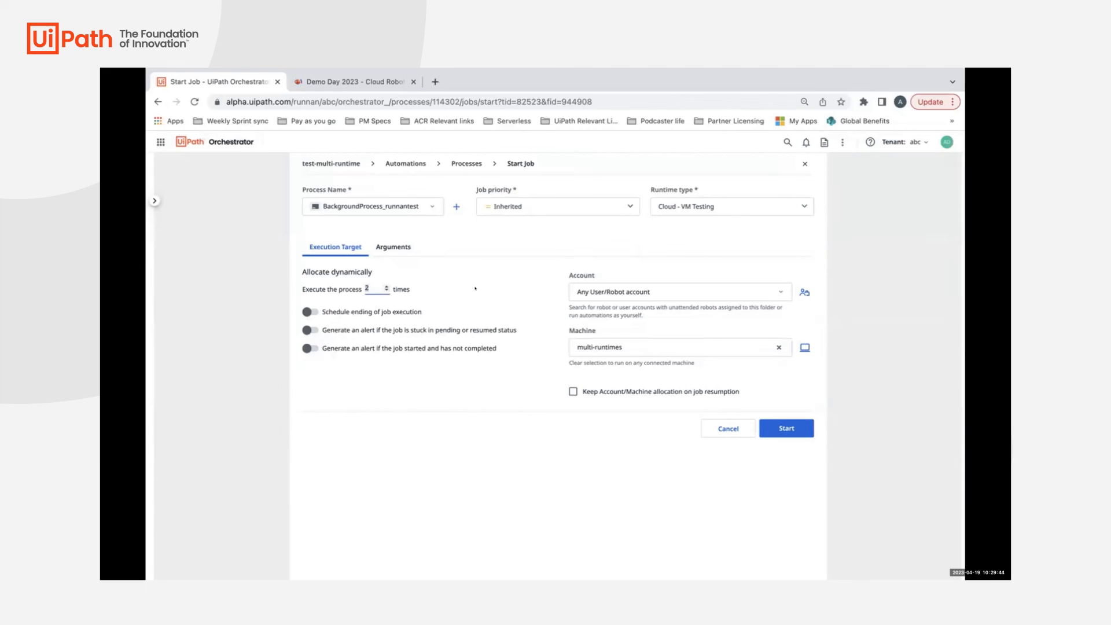
{"action": "left_click", "coordinate": [785, 428]}
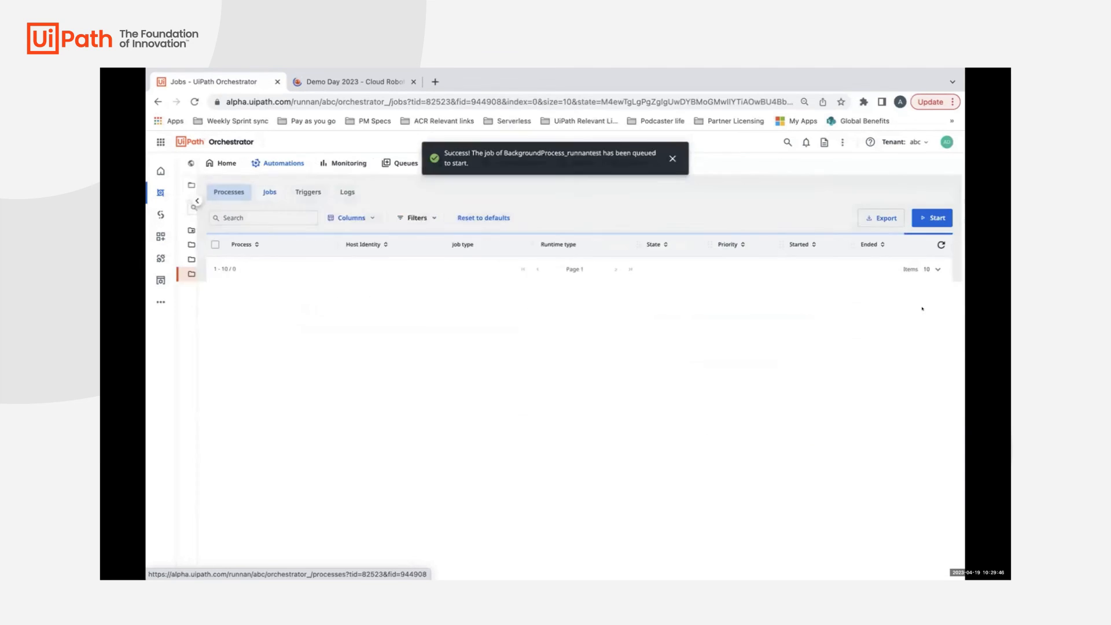